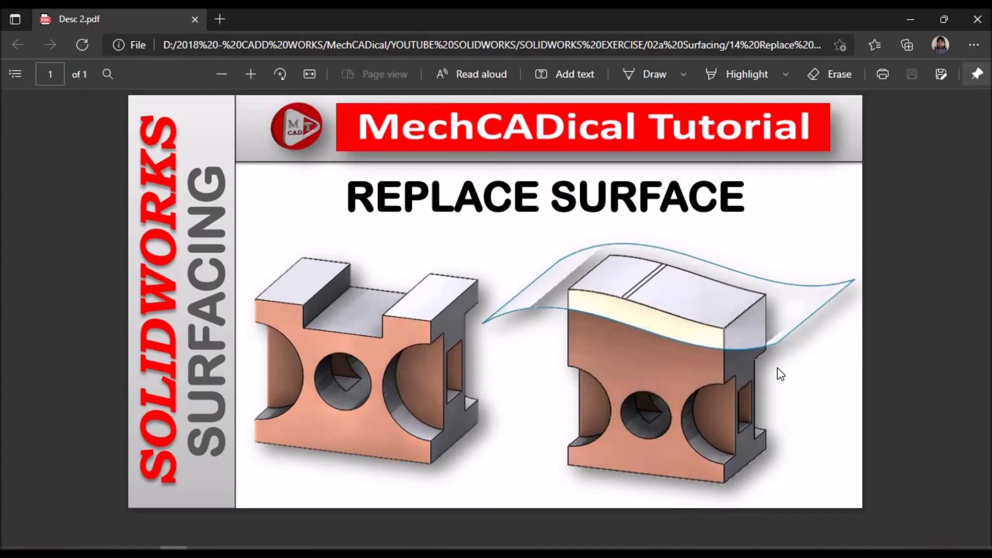
{"action": "mouse_move", "coordinate": [563, 287]}
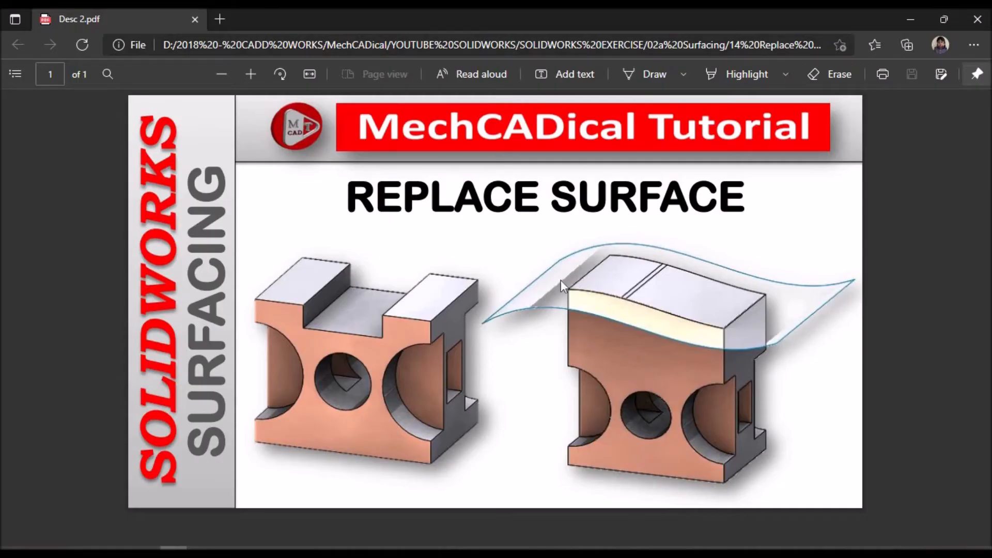
{"action": "mouse_move", "coordinate": [686, 289]}
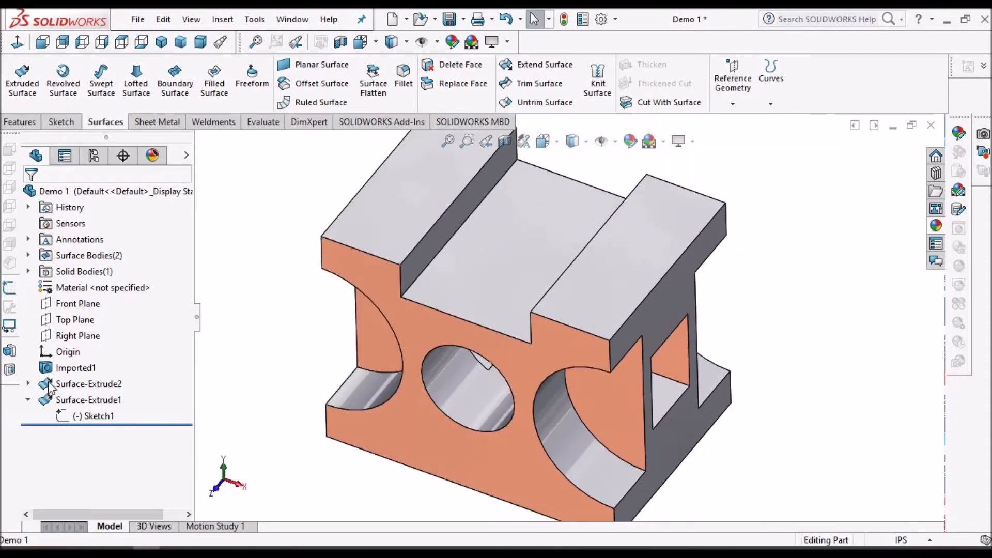
Show Surface-Extrude2 from the FeatureManager tree so the curved sheet appears above the block
{"action": "left_click", "coordinate": [75, 368]}
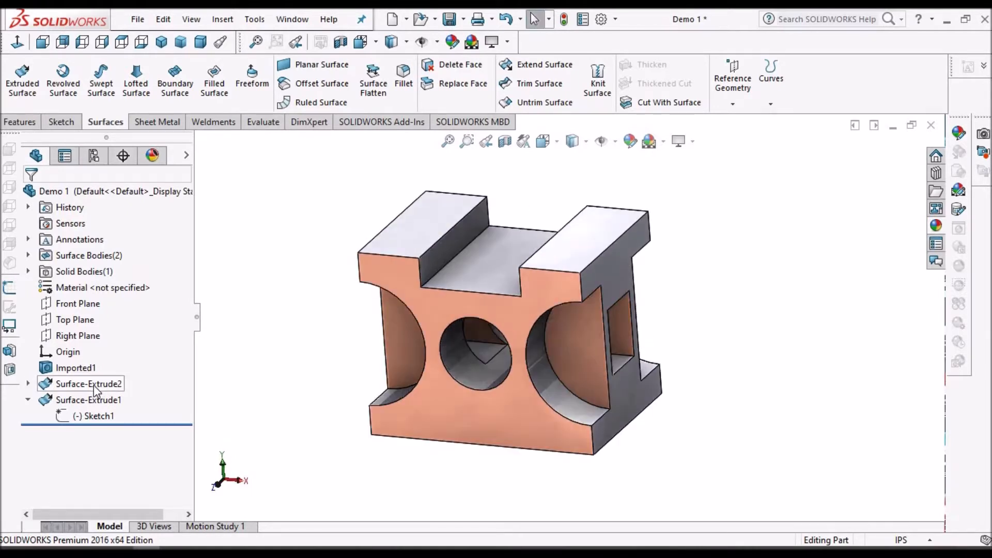
{"action": "right_click", "coordinate": [92, 384]}
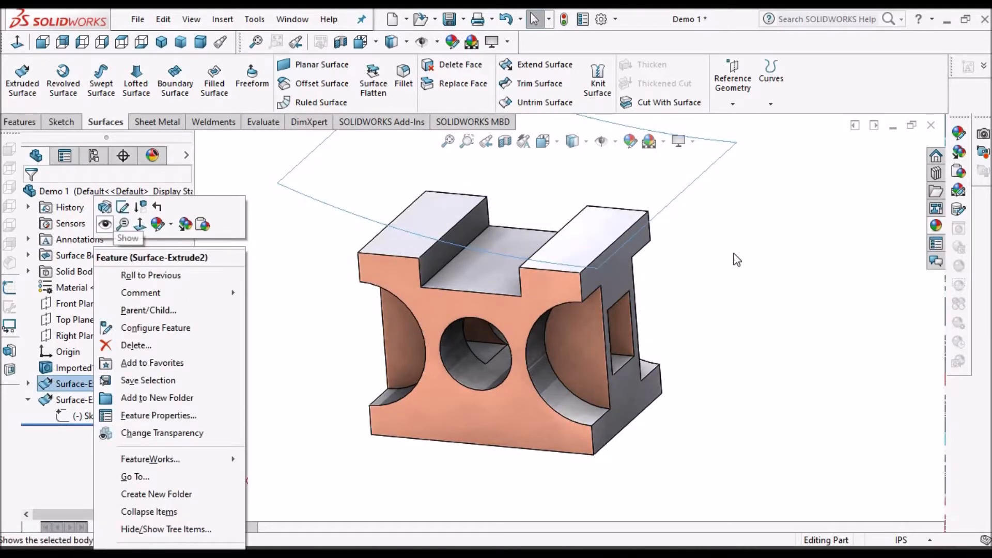
{"action": "left_click", "coordinate": [104, 224]}
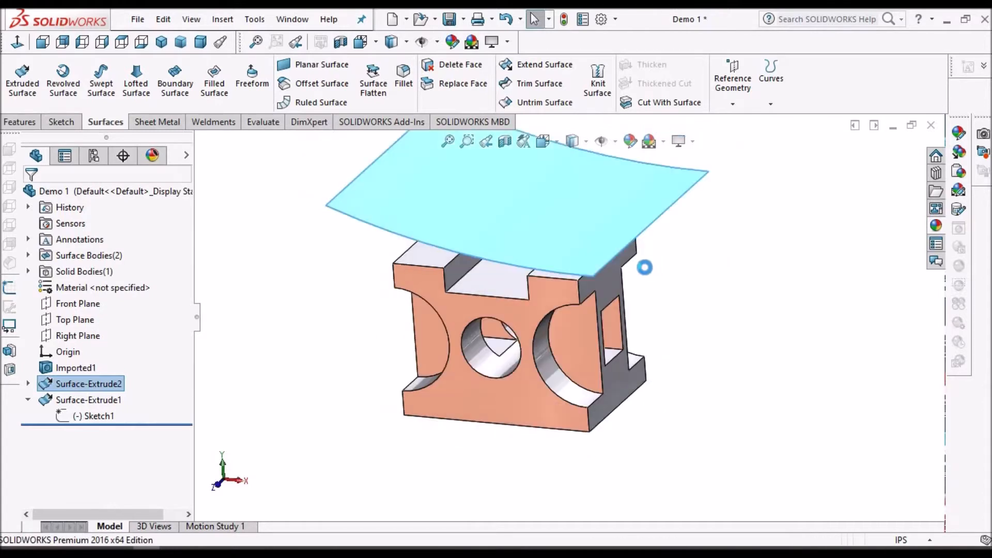
{"action": "mouse_move", "coordinate": [697, 255]}
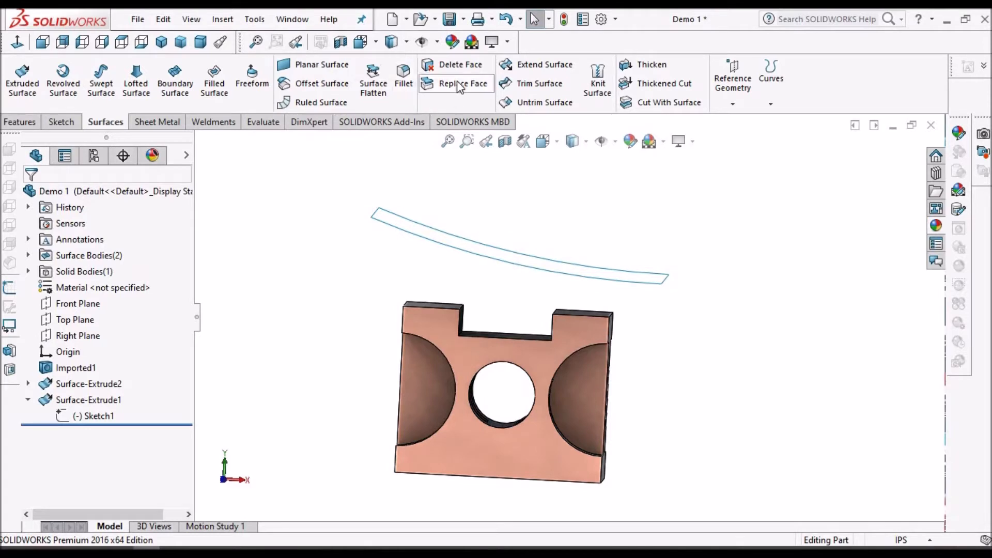
Replace the slot's floor face with Surface-Extrude2 so the middle rises to the curved surface
{"action": "left_click", "coordinate": [456, 83]}
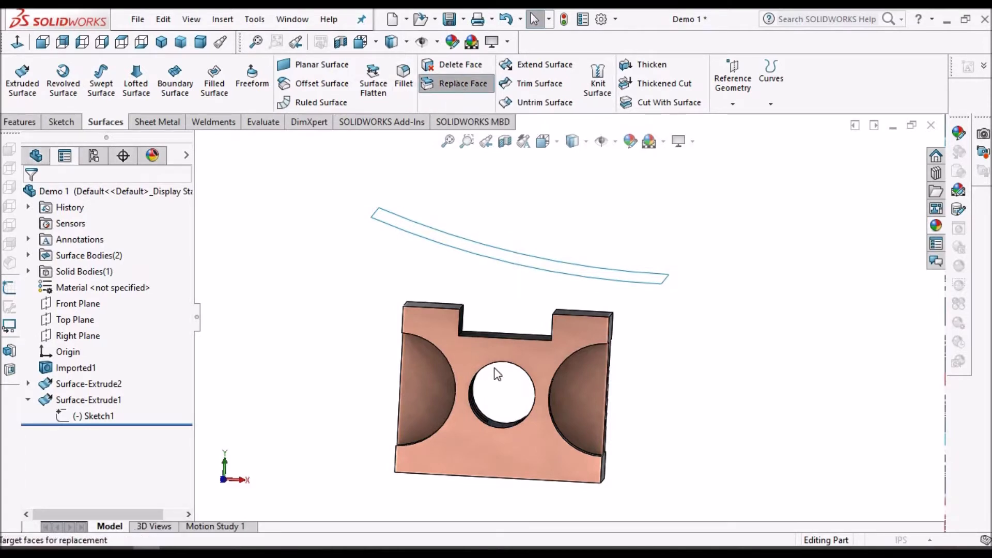
{"action": "left_click", "coordinate": [456, 83]}
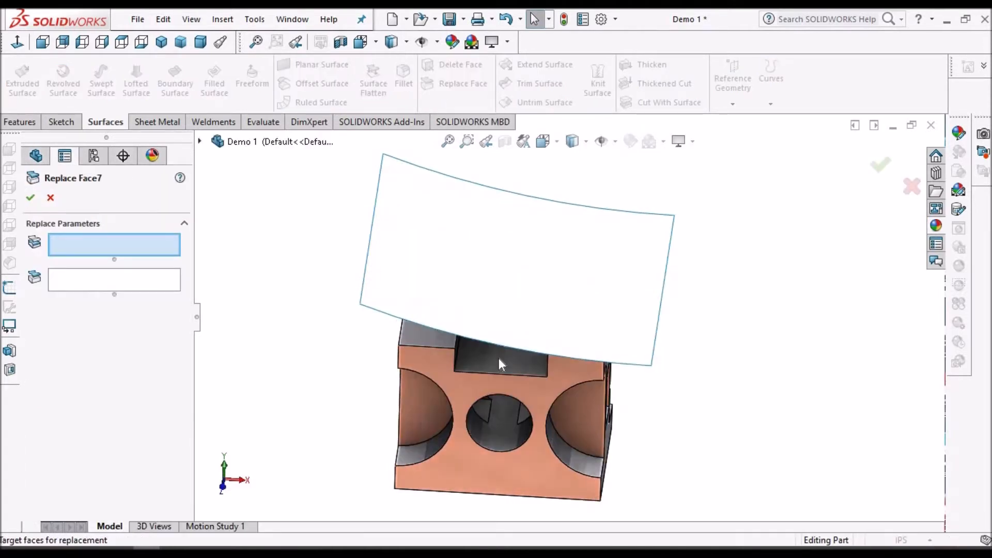
{"action": "left_click", "coordinate": [499, 365]}
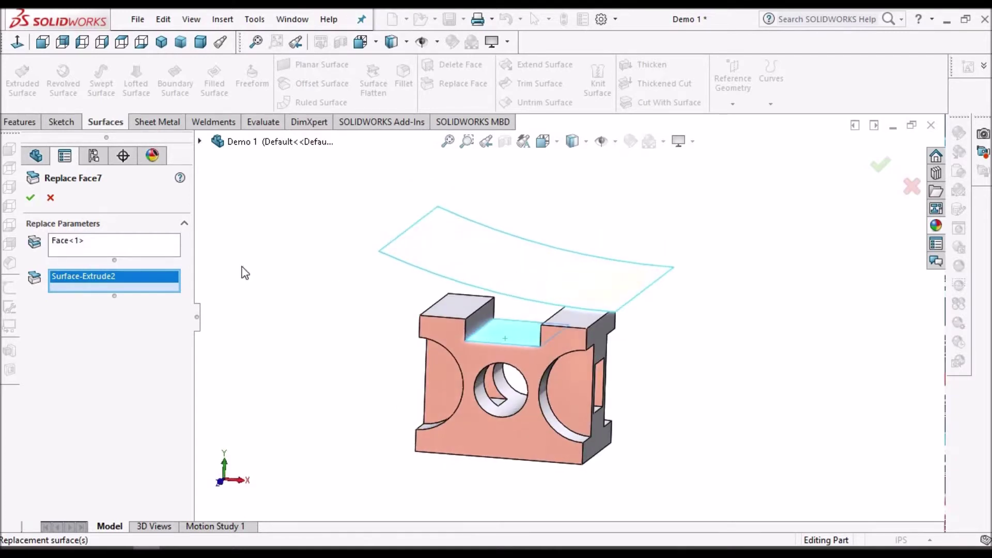
{"action": "left_click", "coordinate": [29, 198]}
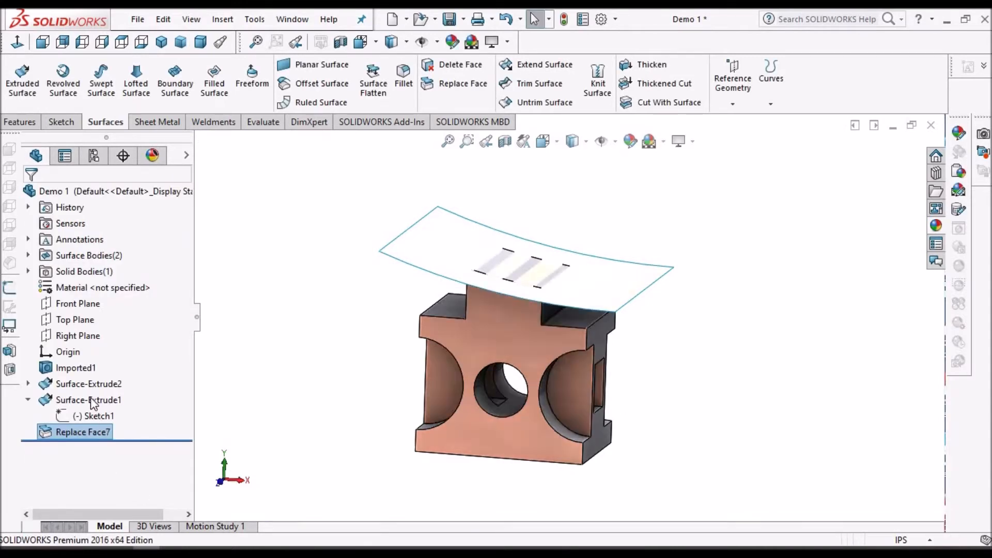
Delete Replace Face7 after inspecting it, hide Surface-Extrude2 and show the wavy Surface-Extrude1
{"action": "right_click", "coordinate": [91, 400]}
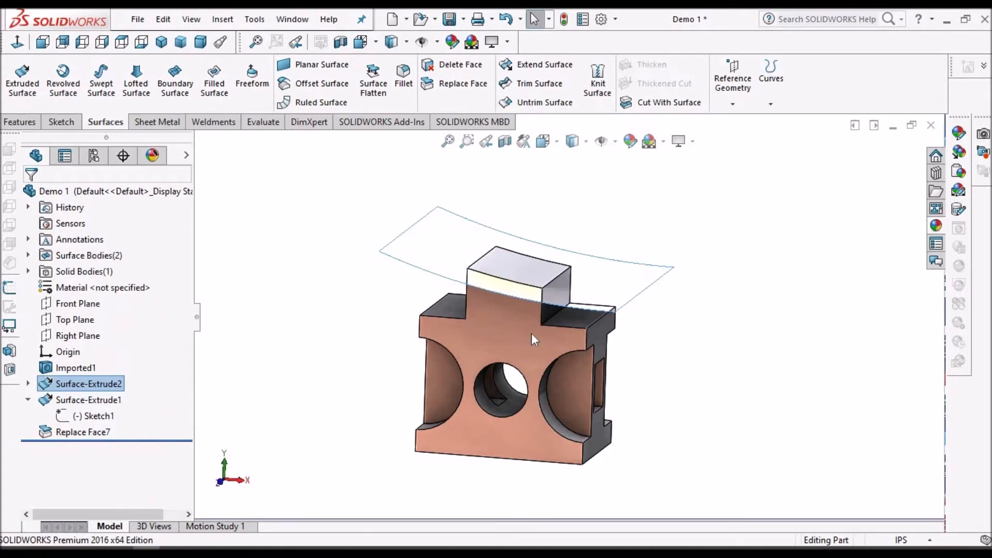
{"action": "left_click_drag", "start_coordinate": [535, 340], "coordinate": [596, 411]}
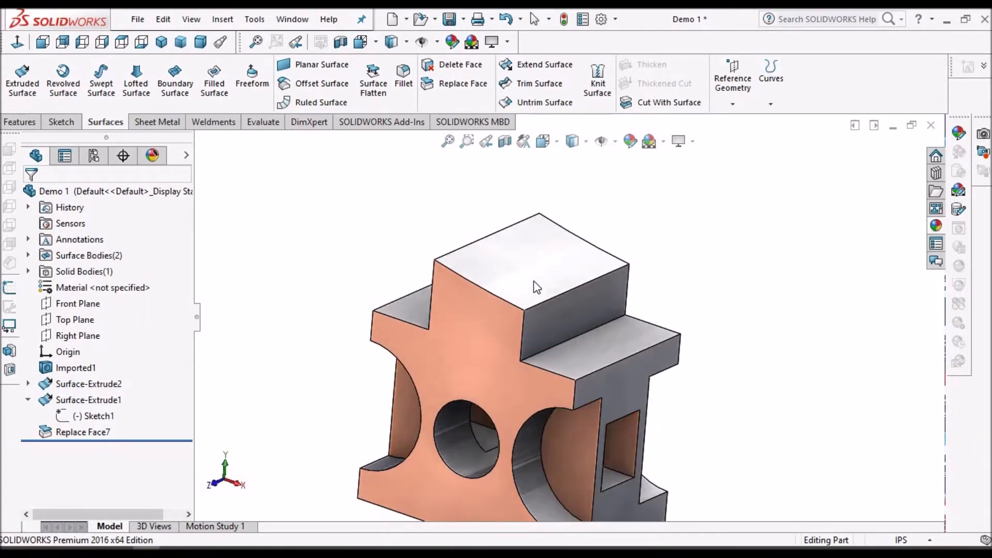
{"action": "left_click", "coordinate": [80, 432]}
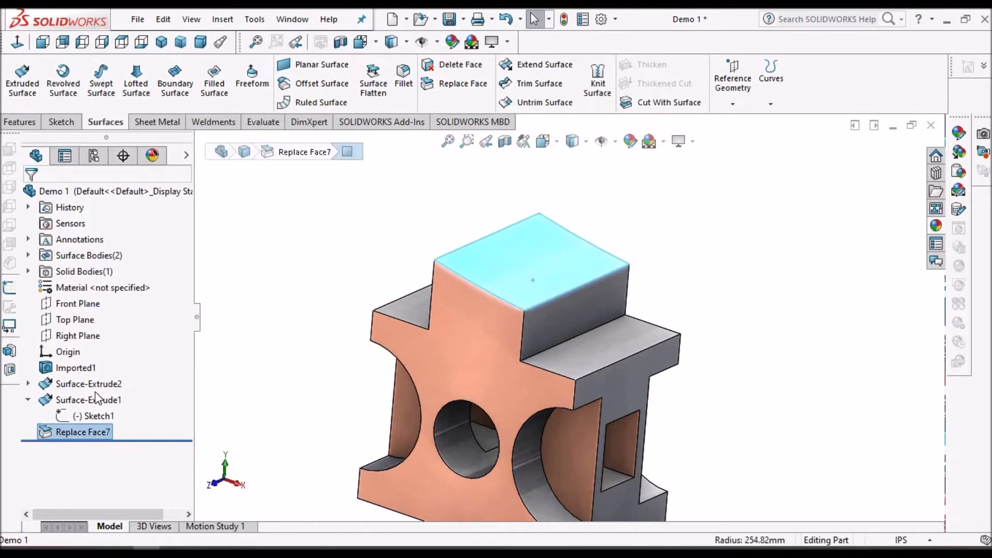
{"action": "right_click", "coordinate": [89, 384]}
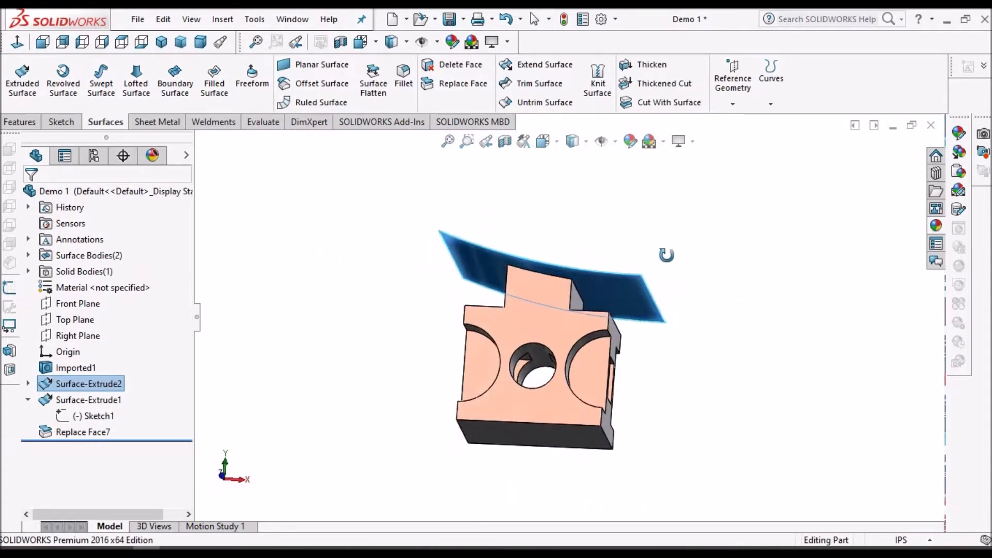
{"action": "left_click", "coordinate": [83, 400]}
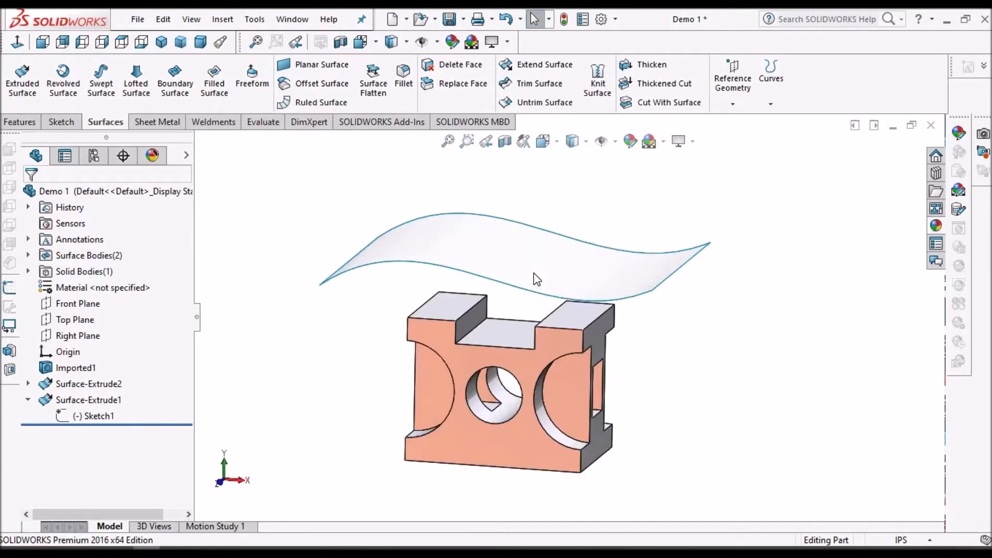
Replace the block's five slotted top faces with Surface-Extrude1, creating Replace Face8
{"action": "left_click_drag", "start_coordinate": [534, 278], "coordinate": [649, 320]}
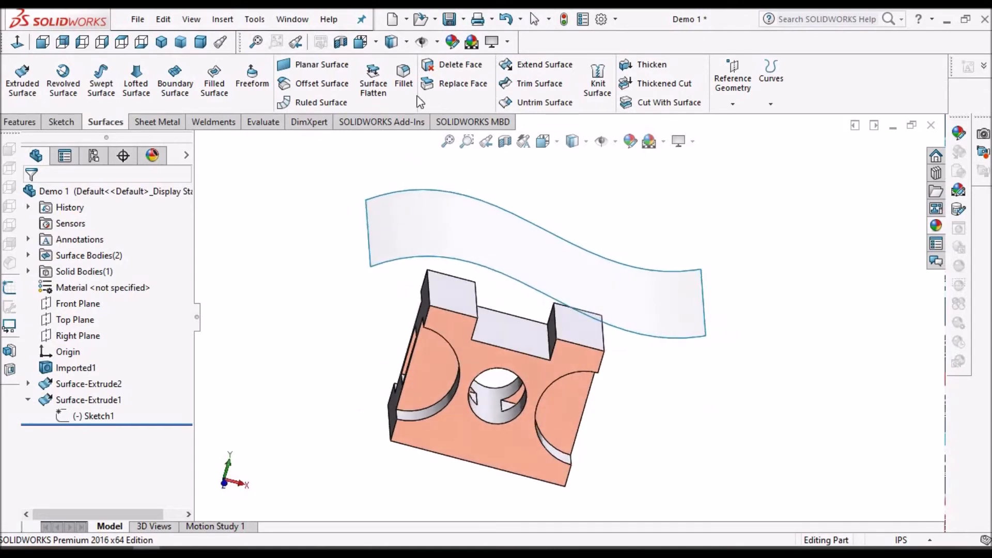
{"action": "left_click", "coordinate": [427, 82]}
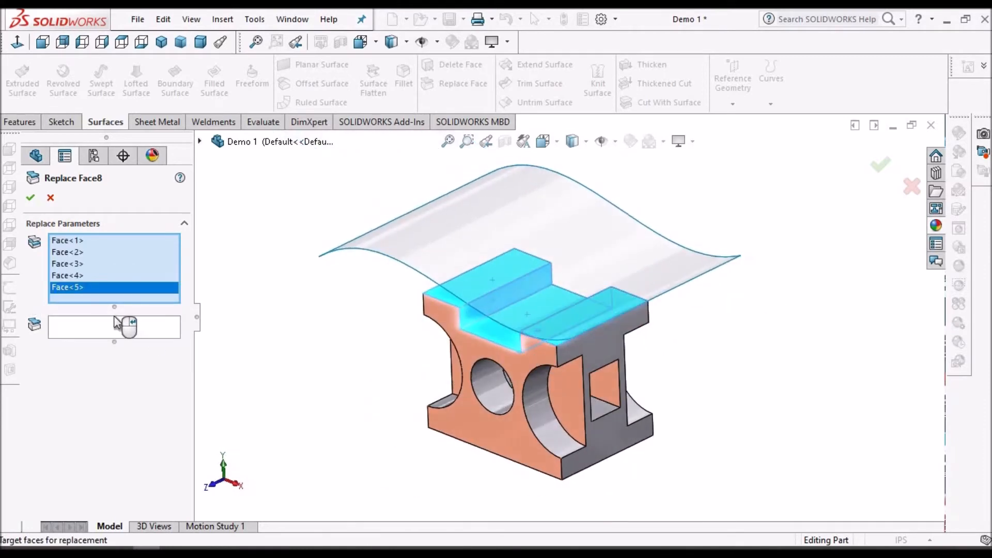
{"action": "left_click", "coordinate": [504, 231]}
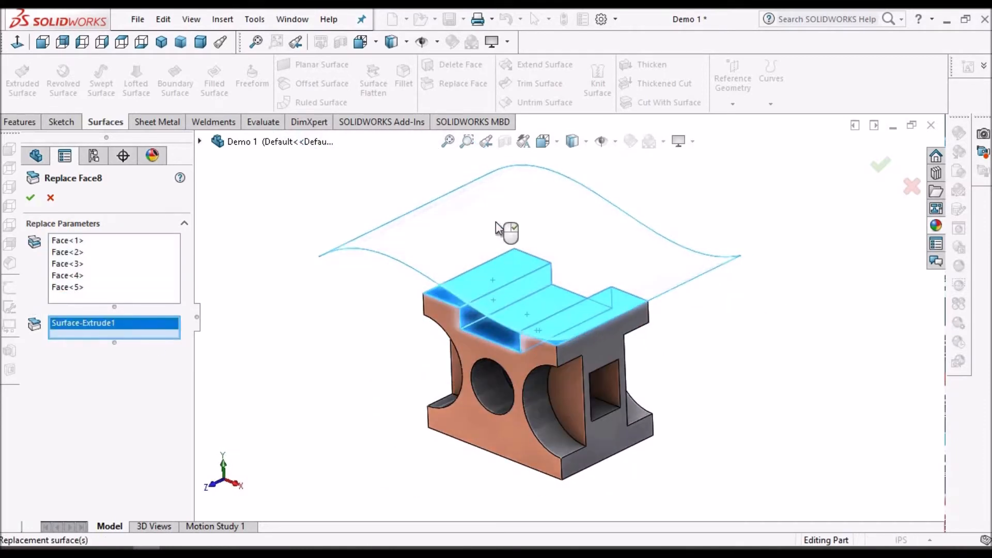
{"action": "left_click", "coordinate": [30, 197]}
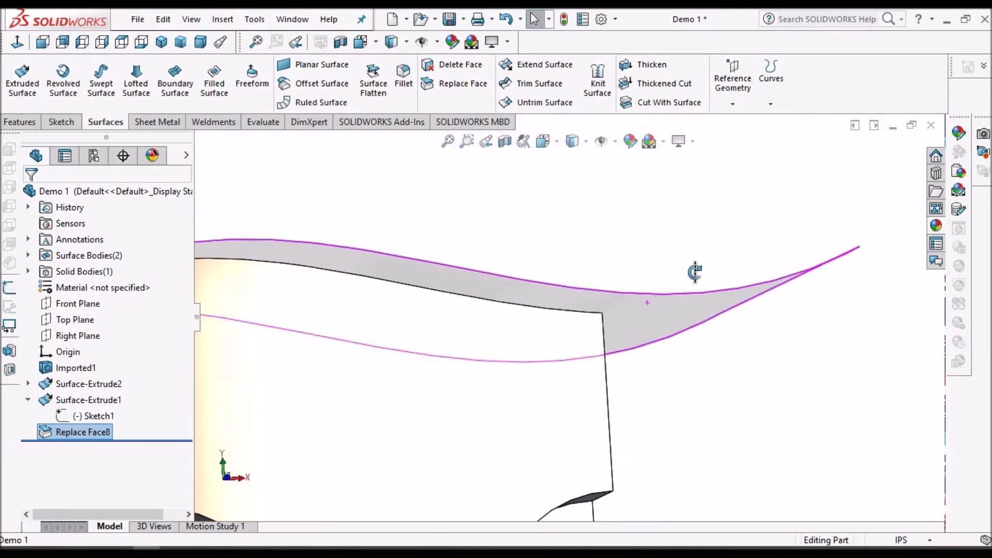
Inspect the curved top, then suppress Replace Face8 to restore the flat slotted top
{"action": "left_click_drag", "start_coordinate": [695, 272], "coordinate": [600, 335]}
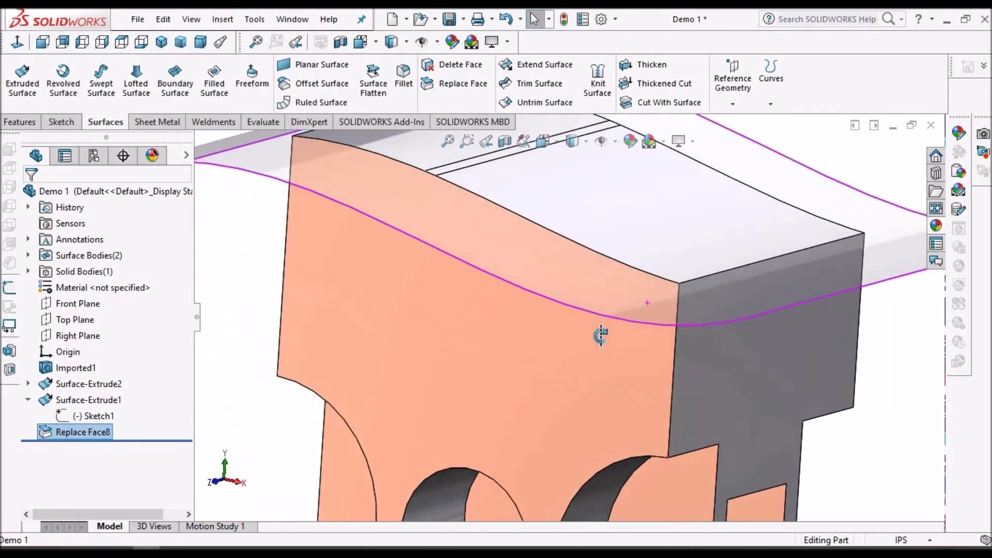
{"action": "left_click_drag", "start_coordinate": [602, 335], "coordinate": [618, 343]}
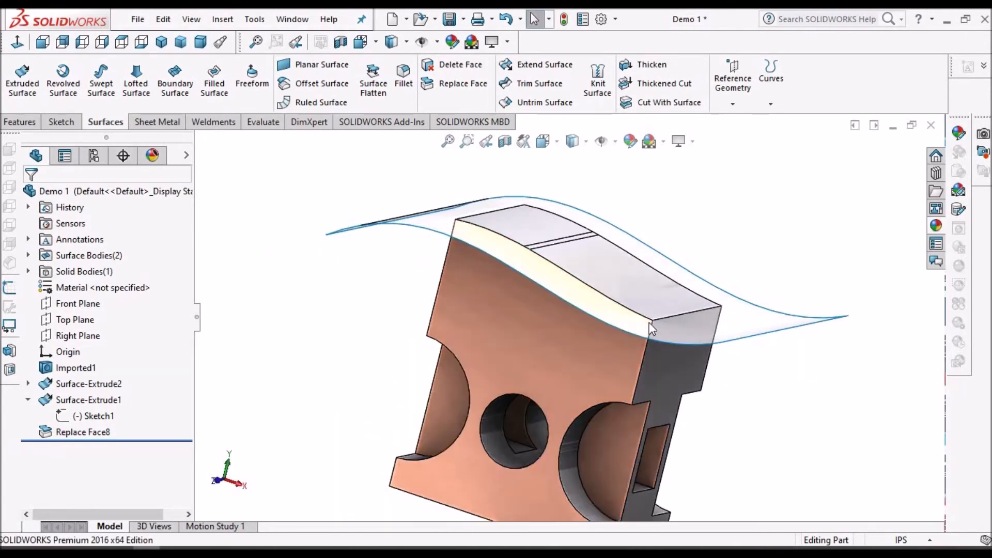
{"action": "left_click", "coordinate": [76, 368]}
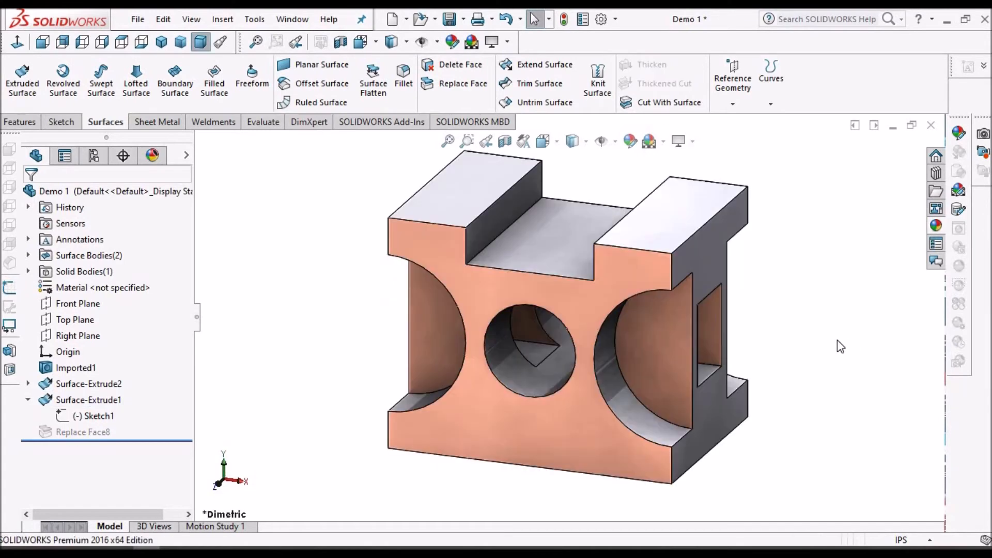
{"action": "mouse_move", "coordinate": [593, 306]}
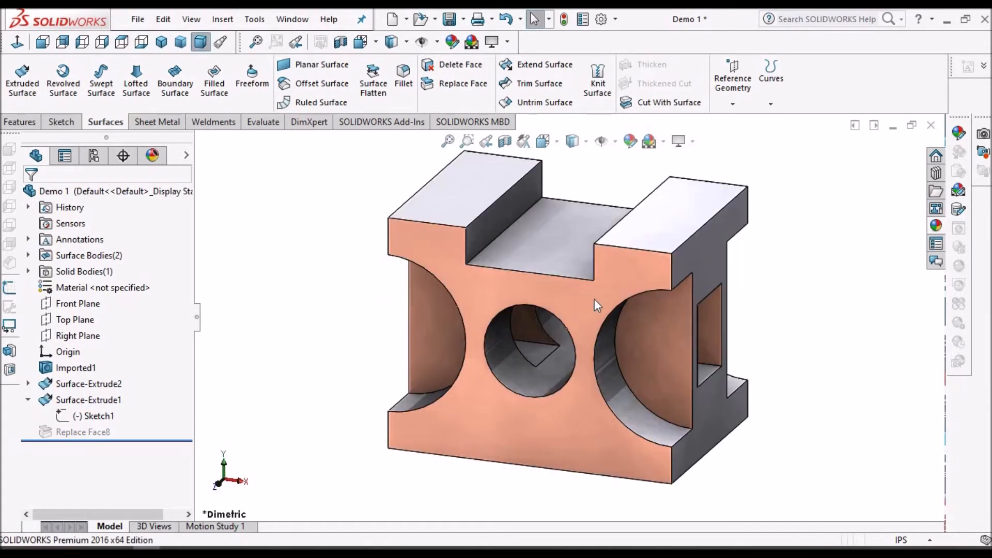
{"action": "left_click", "coordinate": [664, 360]}
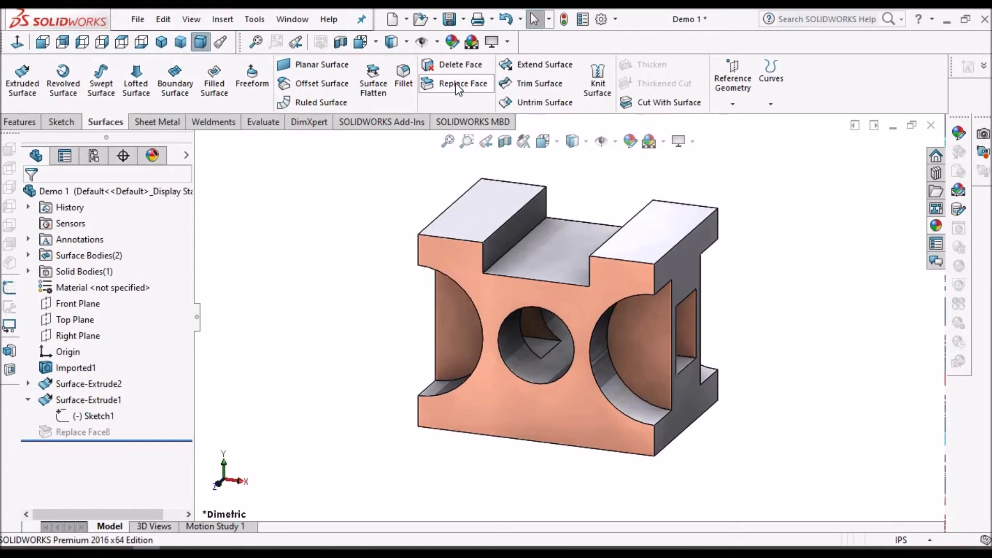
{"action": "left_click", "coordinate": [463, 83]}
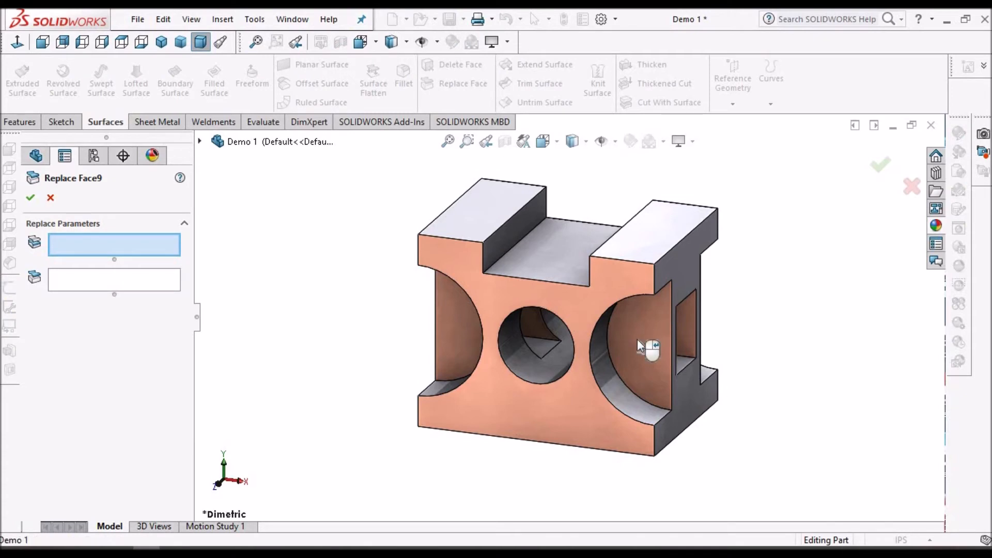
{"action": "left_click", "coordinate": [639, 347]}
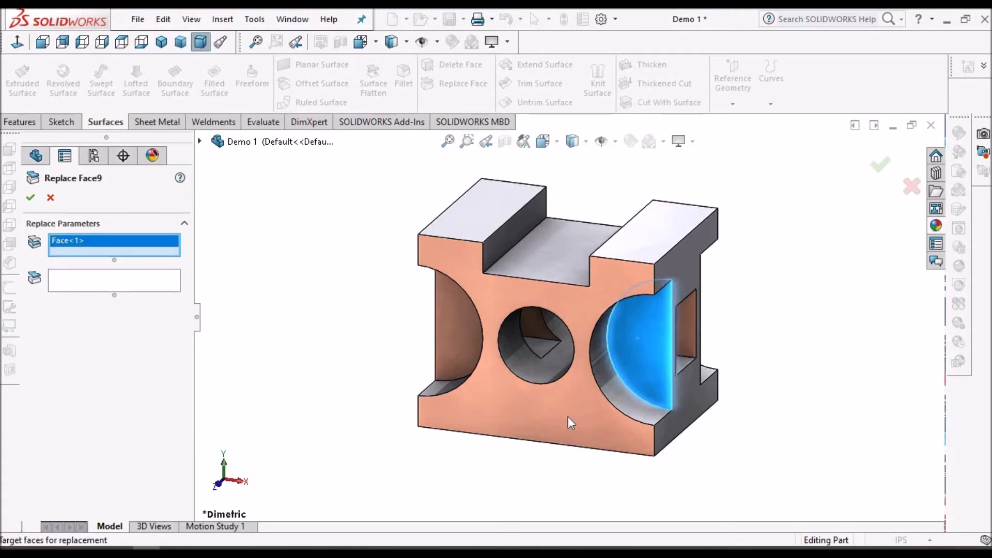
{"action": "left_click", "coordinate": [114, 280]}
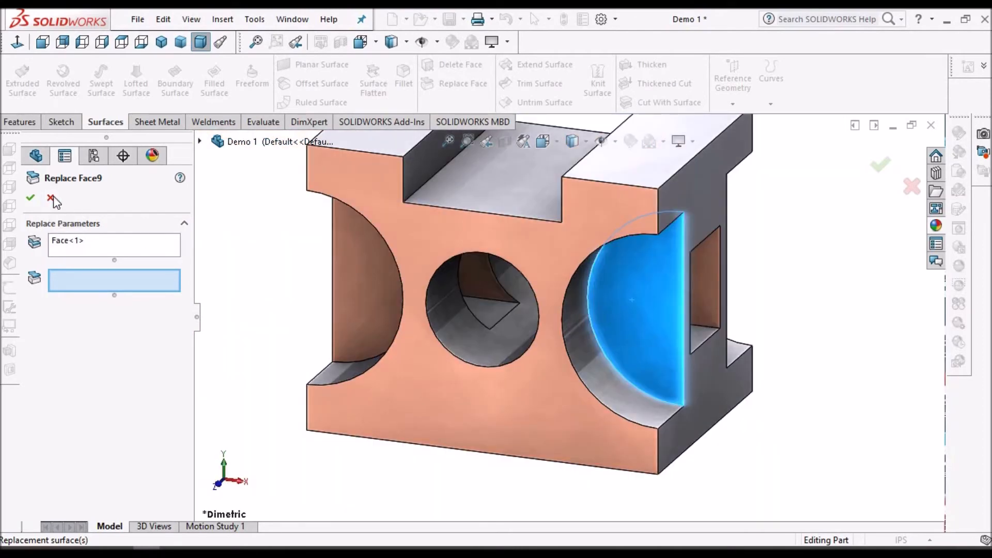
{"action": "left_click", "coordinate": [50, 197]}
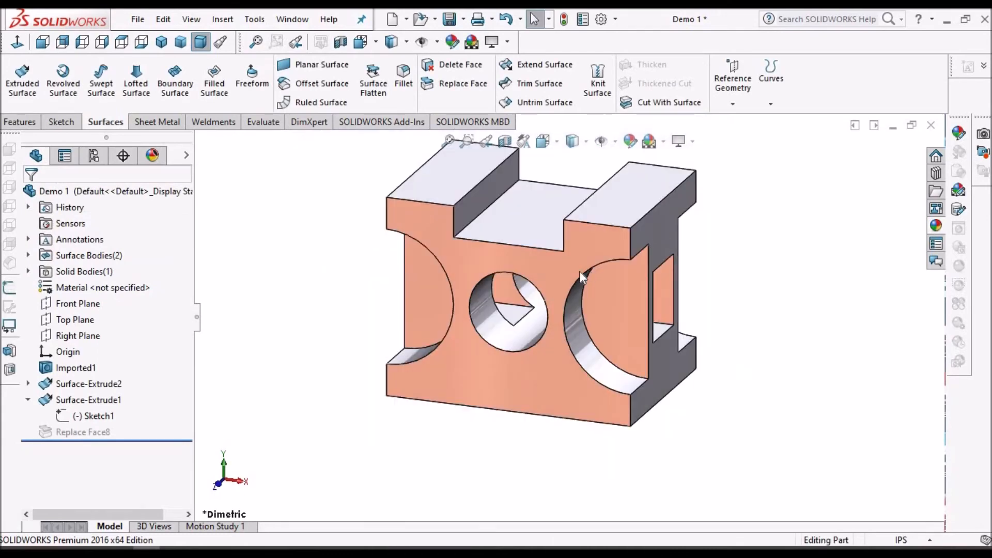
Create Surface-Offset1 as a 0 in offset copy of the block's front face
{"action": "left_click", "coordinate": [75, 368]}
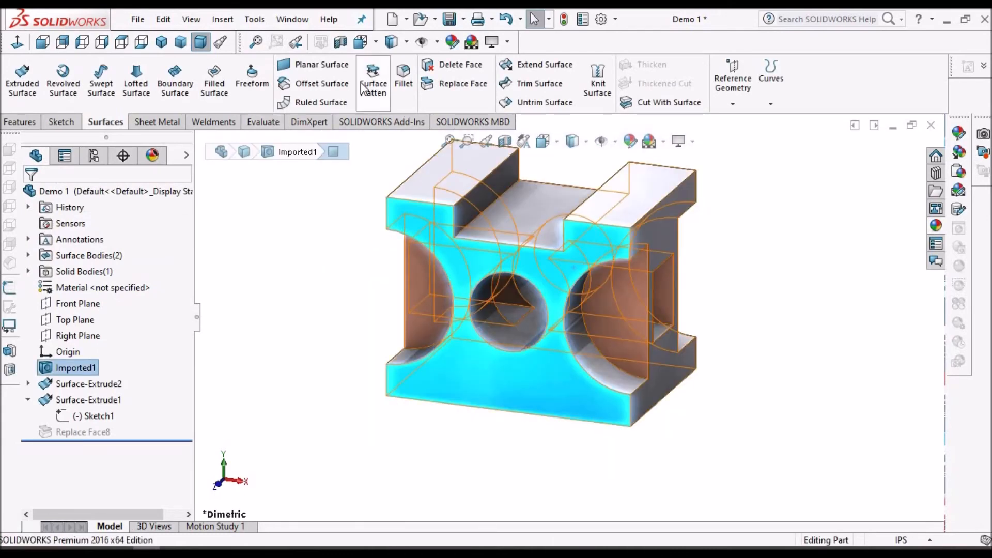
{"action": "left_click", "coordinate": [321, 84]}
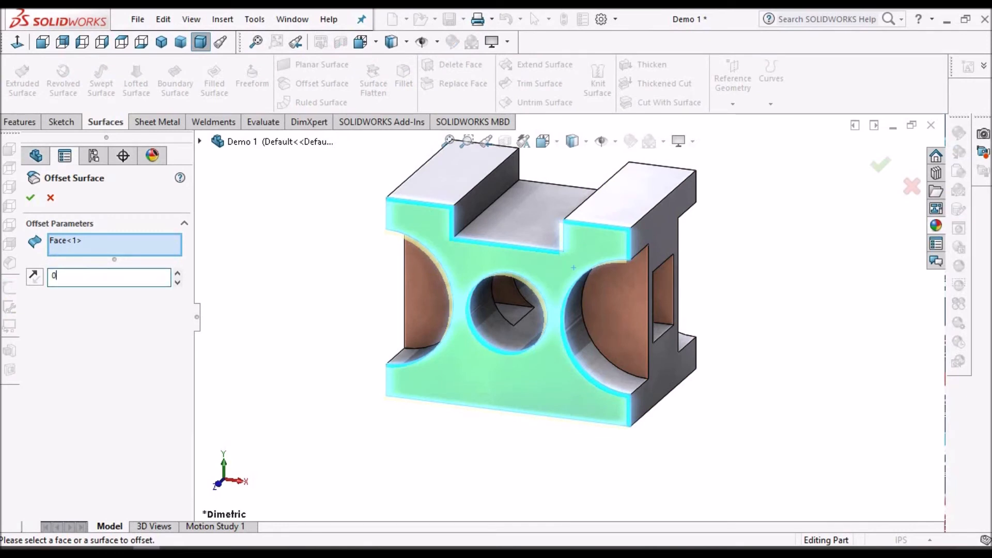
{"action": "left_click", "coordinate": [30, 197]}
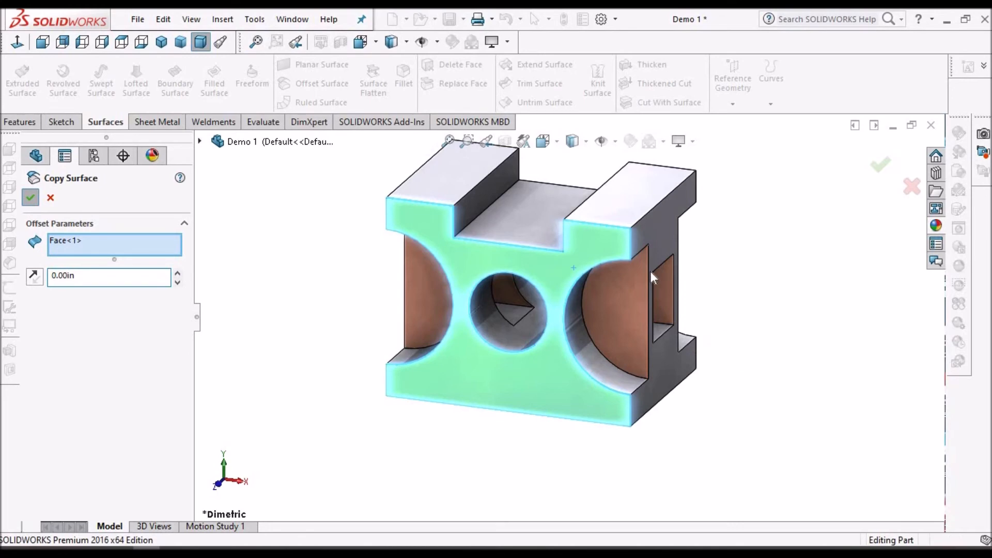
{"action": "left_click", "coordinate": [30, 198]}
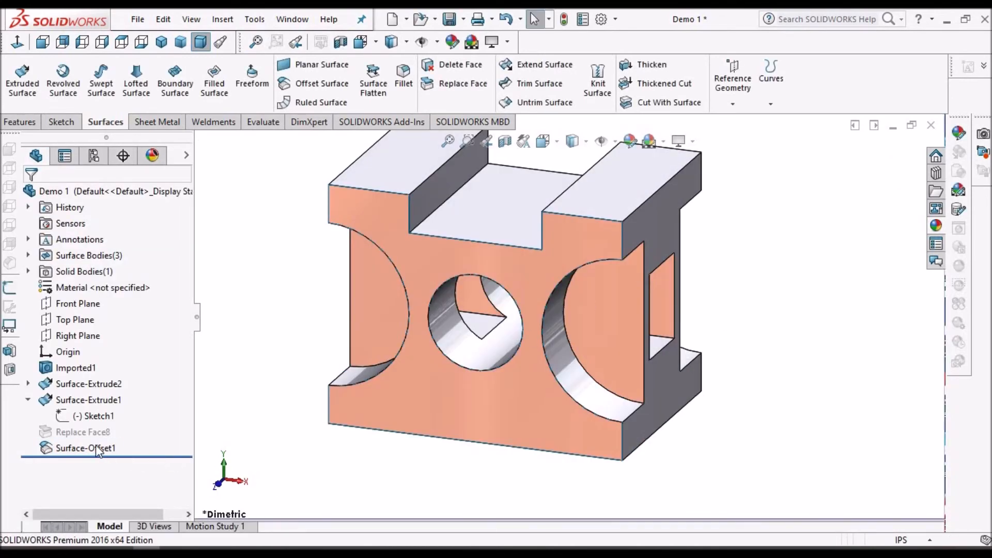
{"action": "left_click", "coordinate": [85, 448]}
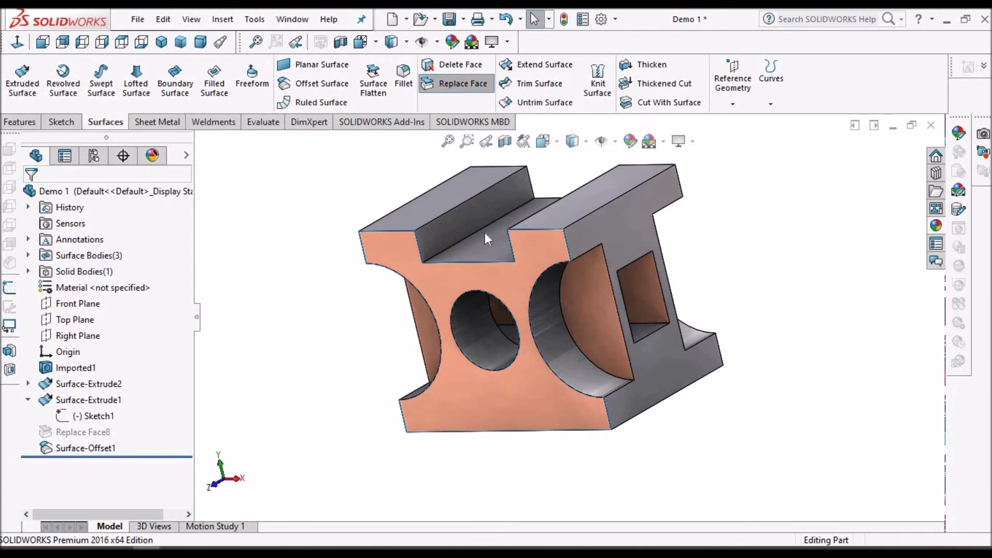
Replace the right cylindrical cutout face with Surface-Offset1, filling the hole as Replace Face9
{"action": "left_click", "coordinate": [463, 83]}
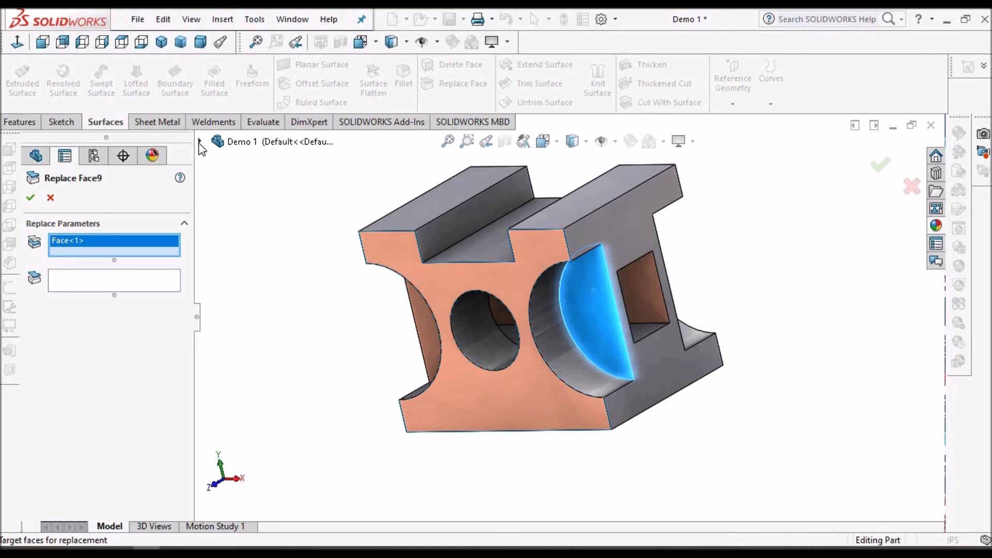
{"action": "left_click", "coordinate": [206, 143]}
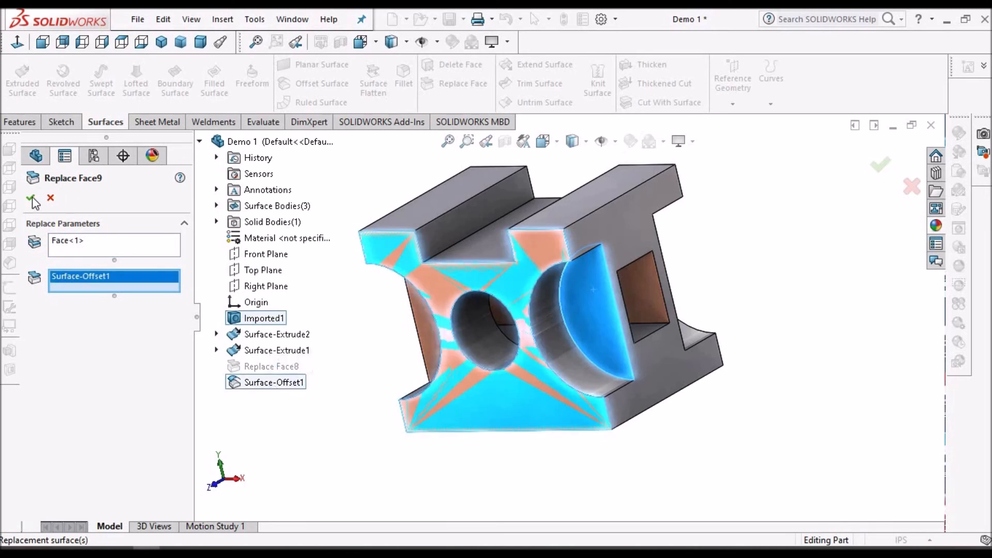
{"action": "left_click", "coordinate": [30, 197]}
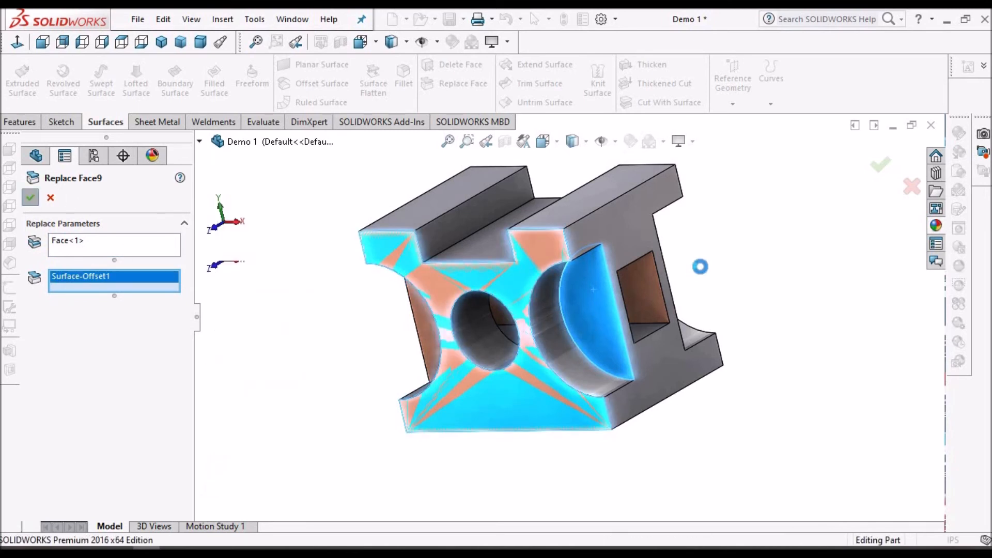
{"action": "left_click", "coordinate": [29, 198]}
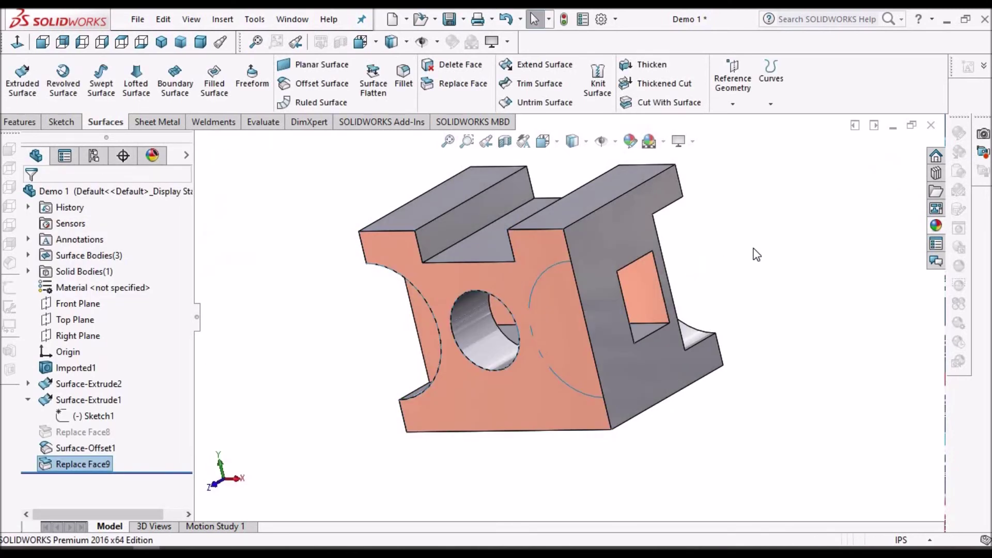
Hide Surface-Offset1 and inspect the block's now-solid right side
{"action": "left_click", "coordinate": [77, 448]}
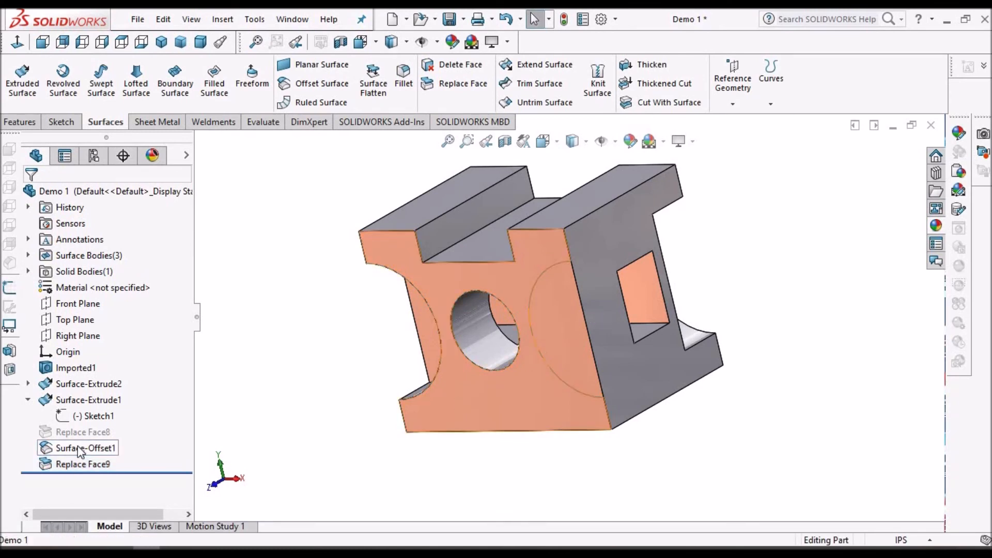
{"action": "left_click", "coordinate": [78, 448]}
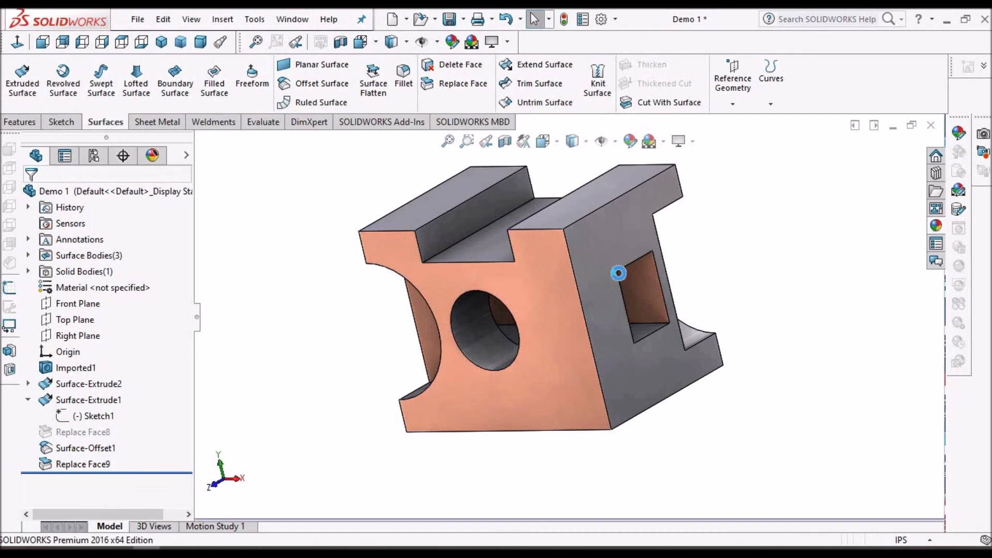
{"action": "left_click_drag", "start_coordinate": [619, 273], "coordinate": [763, 324]}
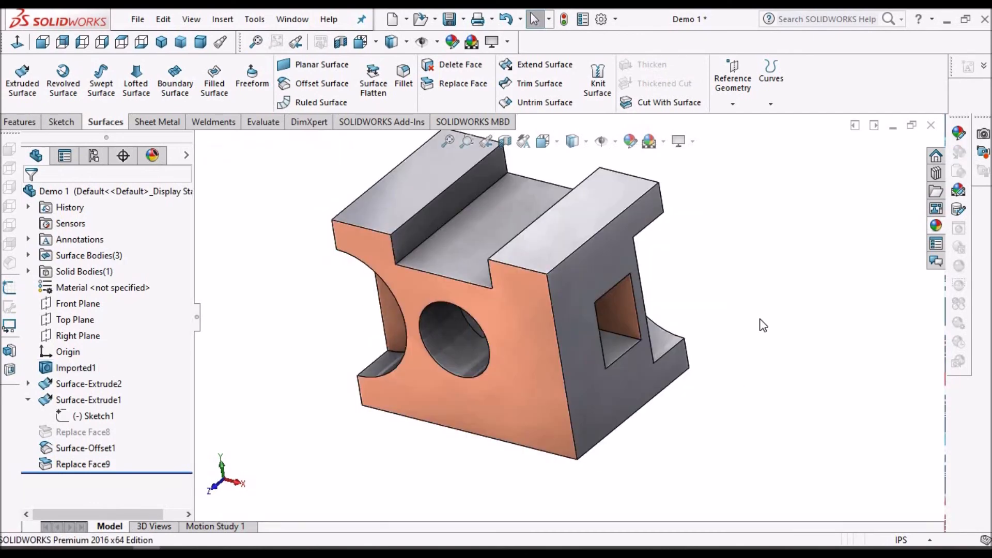